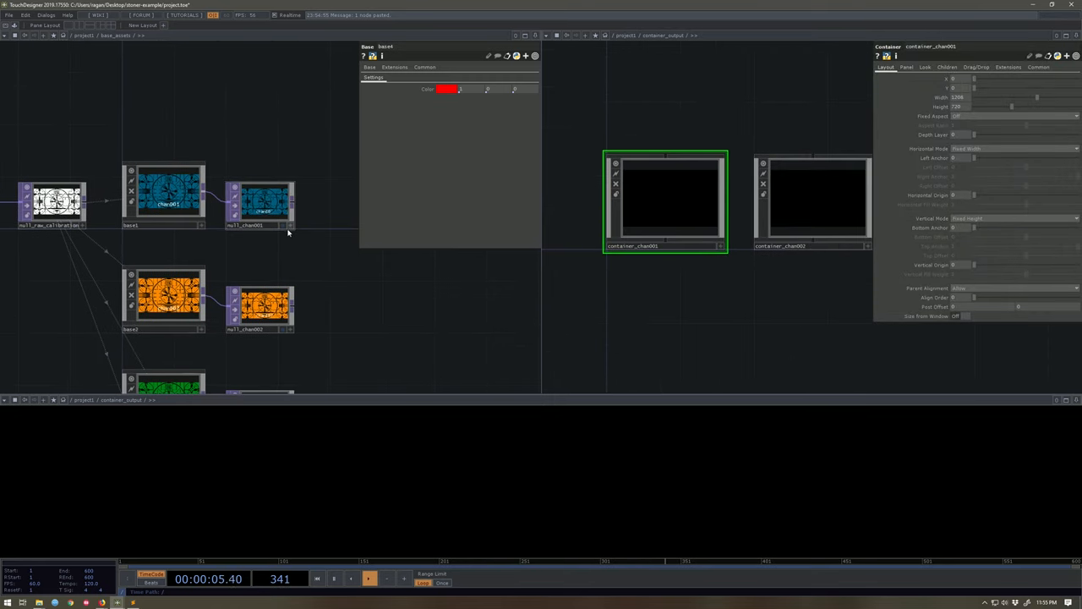
Step: Make the blue channel the first container's Background TOP and check its Look page
right_click(668, 194)
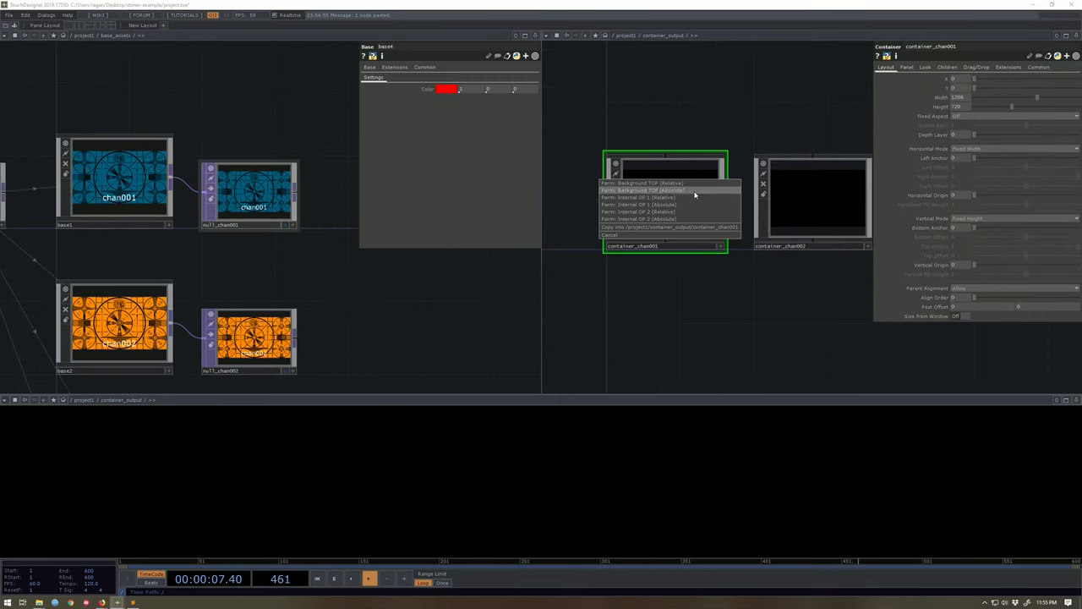
click(643, 184)
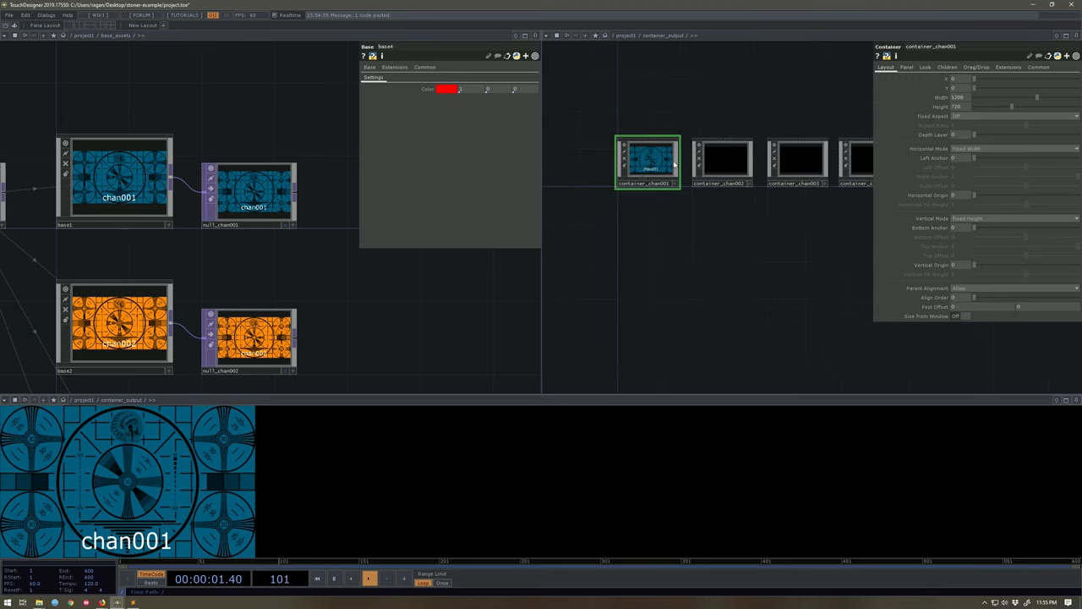
click(906, 67)
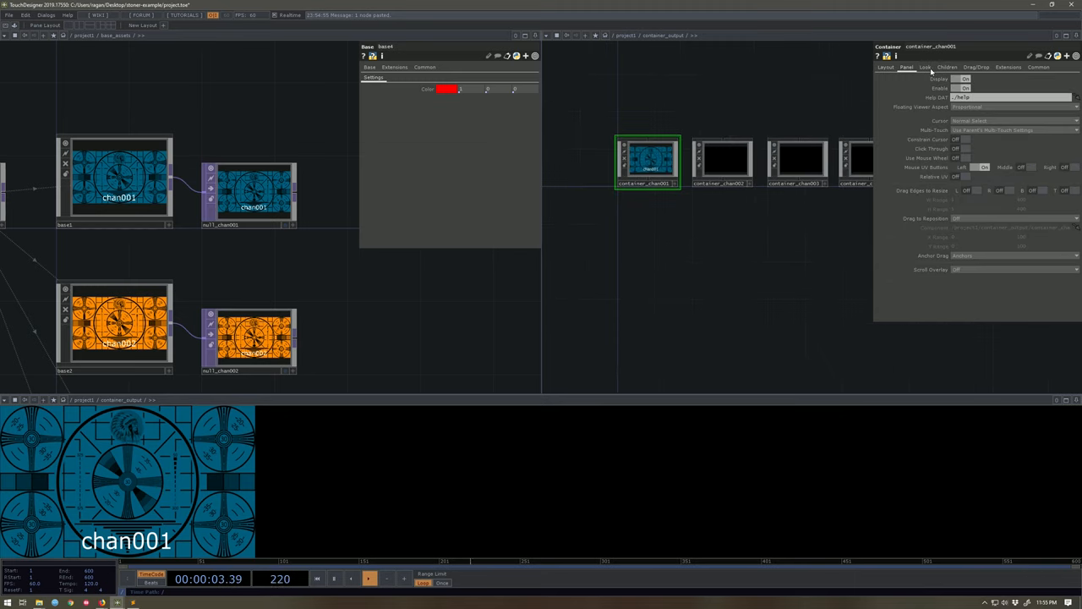
click(925, 67)
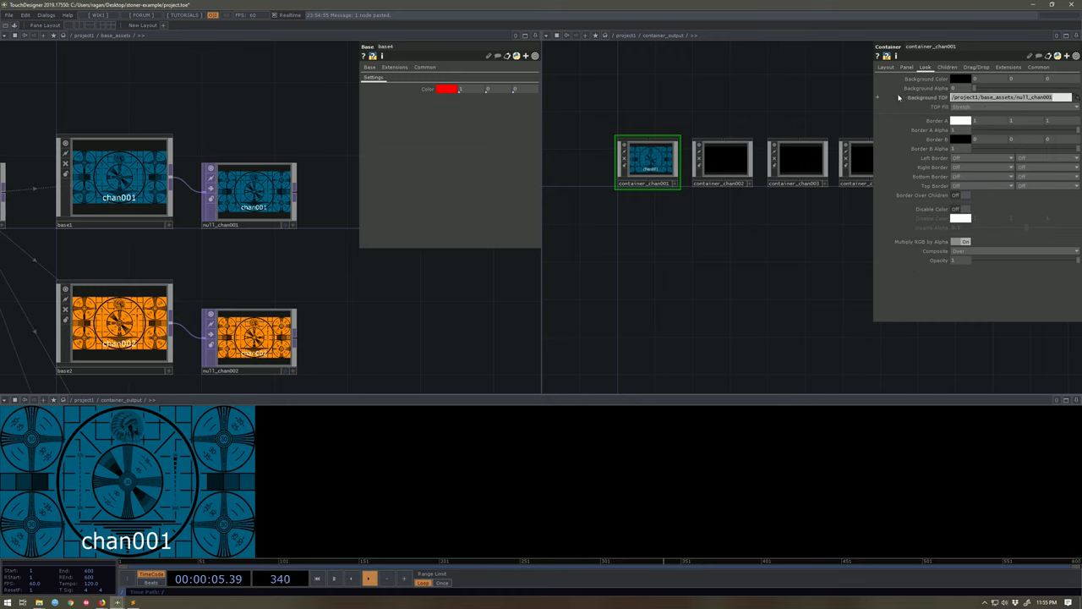
Step: Assign the orange, green and red channels to the second, third and fourth containers
click(721, 160)
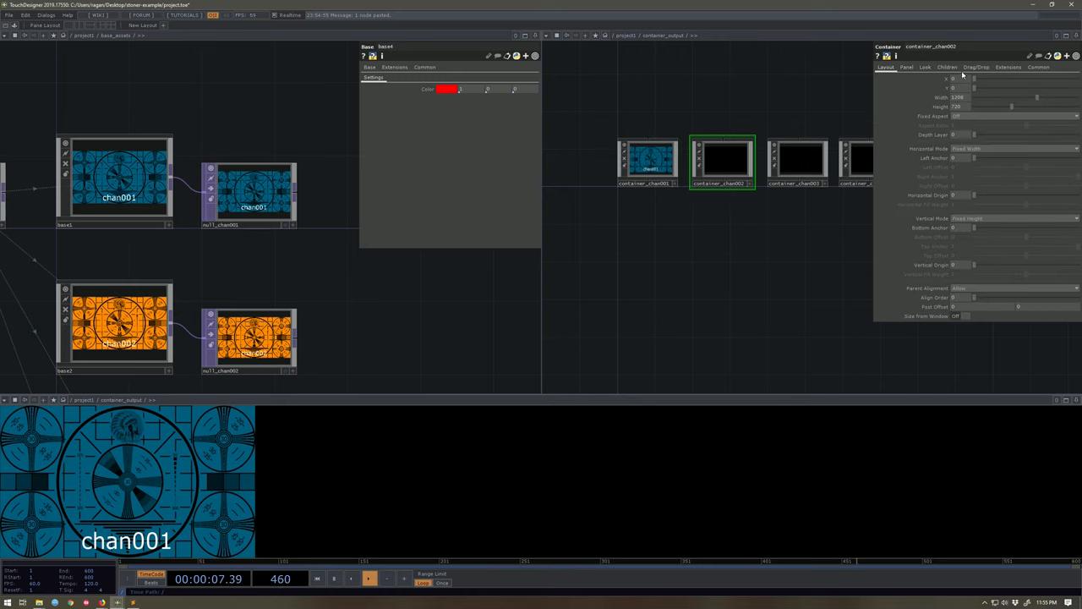
click(925, 67)
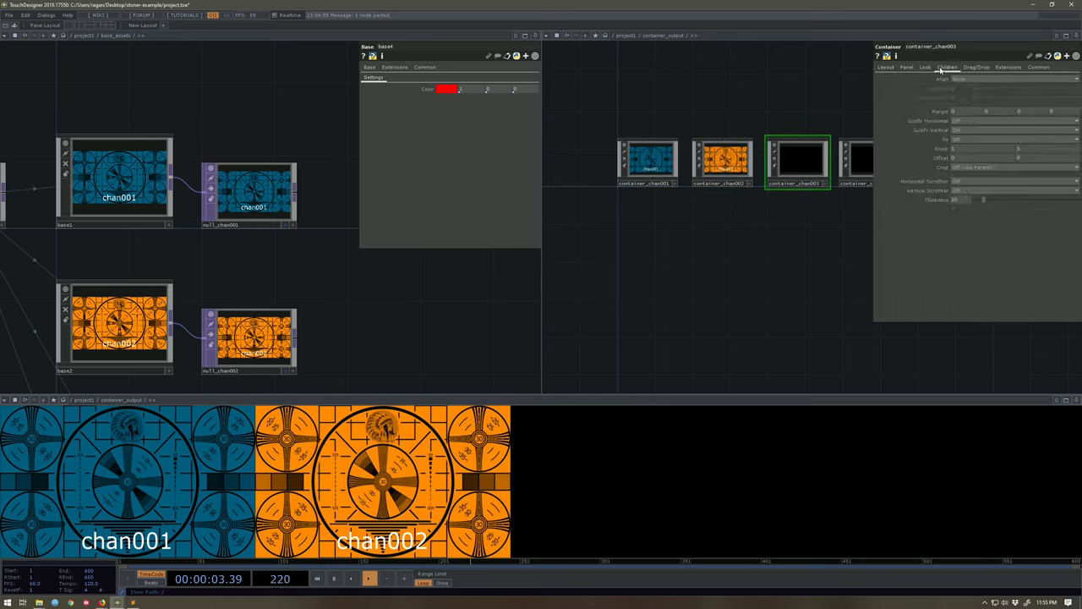
click(925, 67)
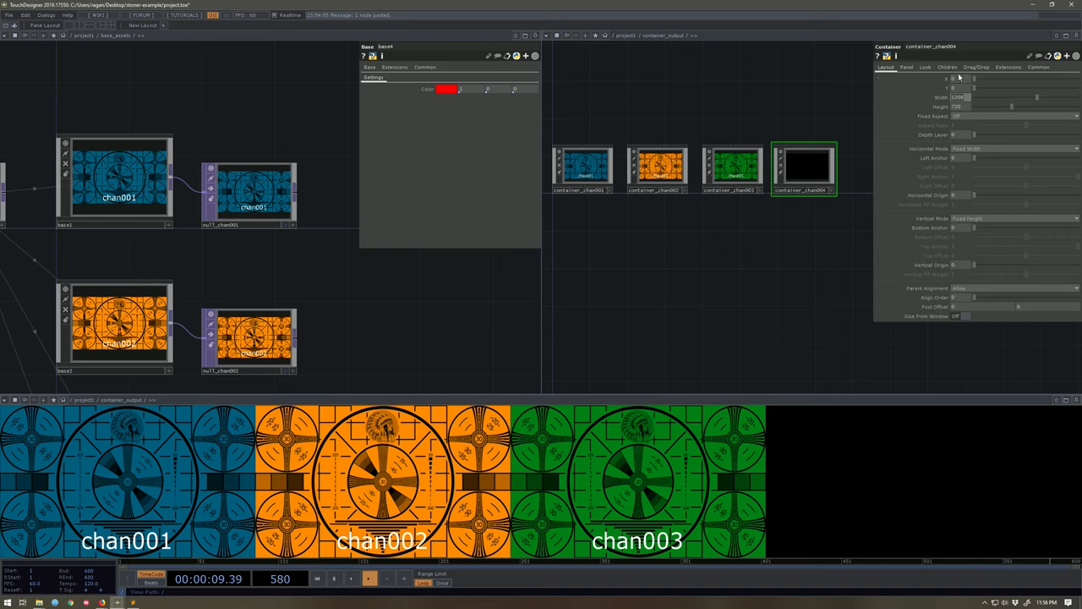
click(924, 67)
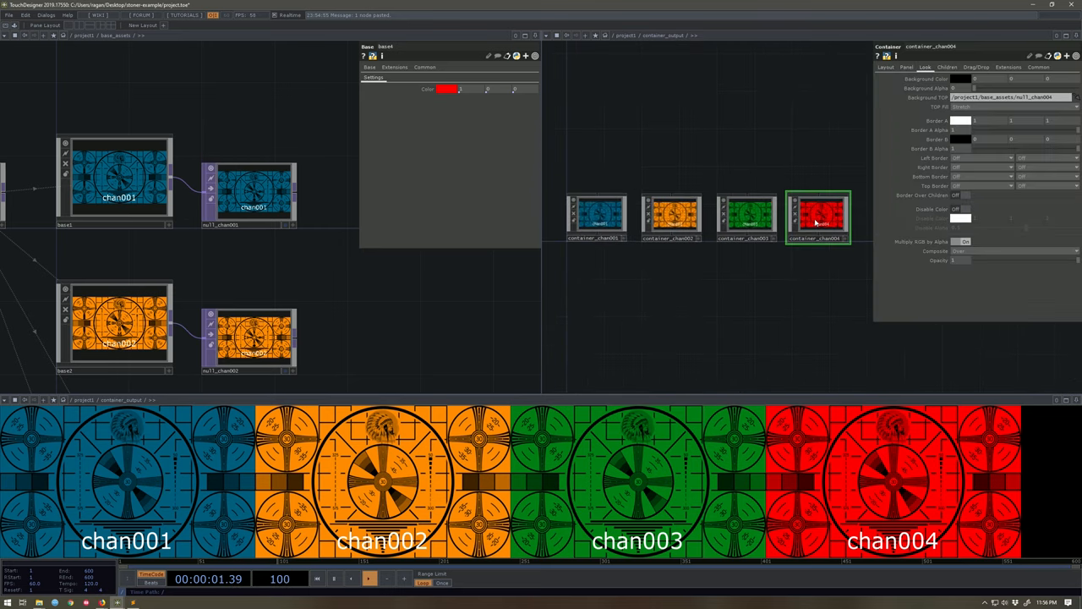
Step: Set each container's Width to 1280 and enter the base_calibration network
click(886, 67)
text(base)
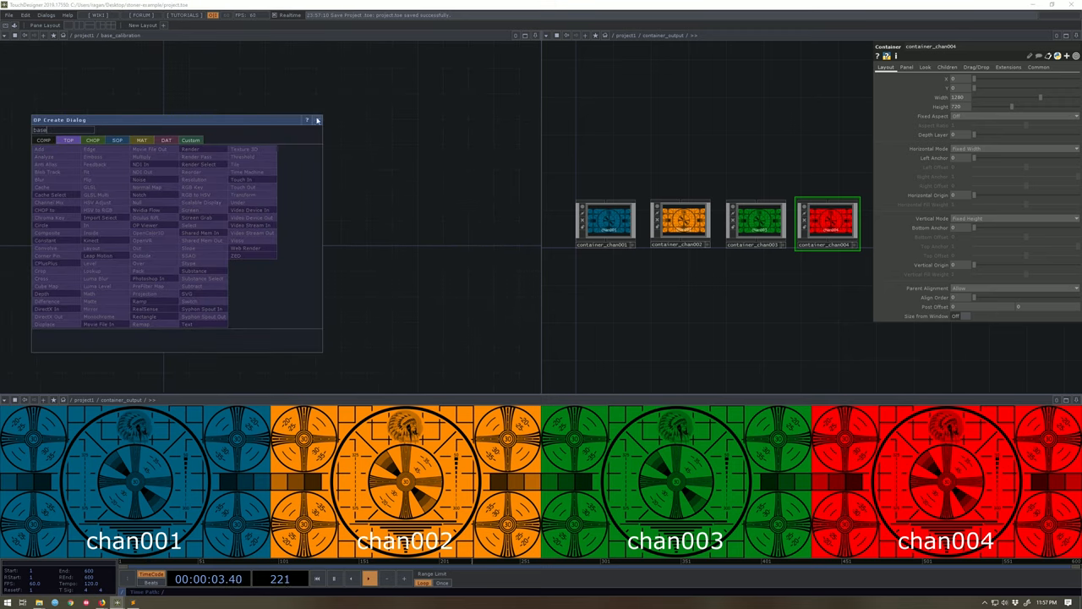
Step: Load the Stoner tox into base_calibration and place it at the top-left
click(318, 119)
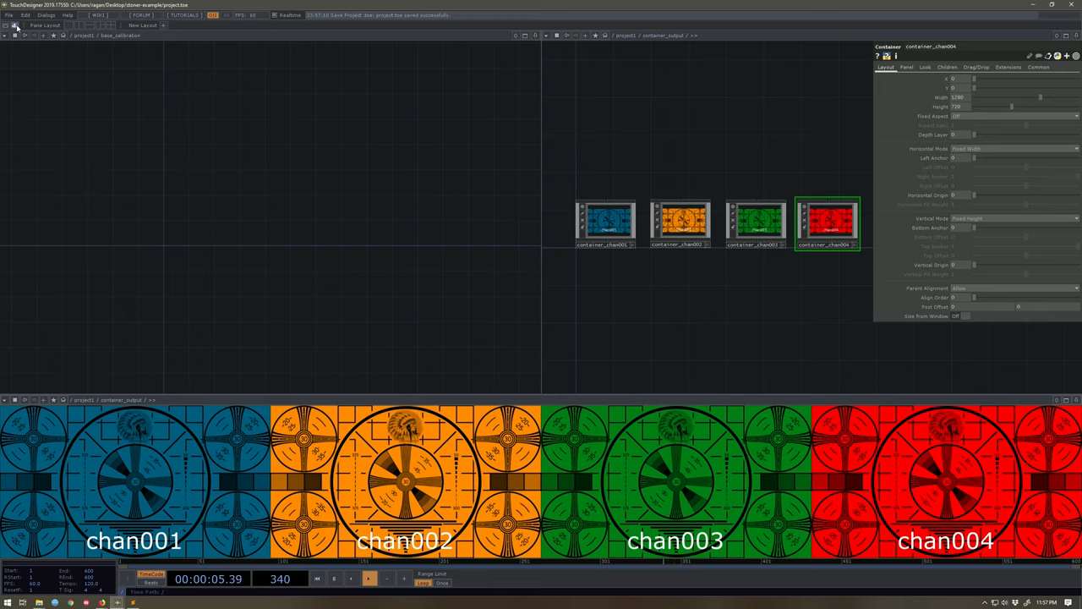
click(15, 25)
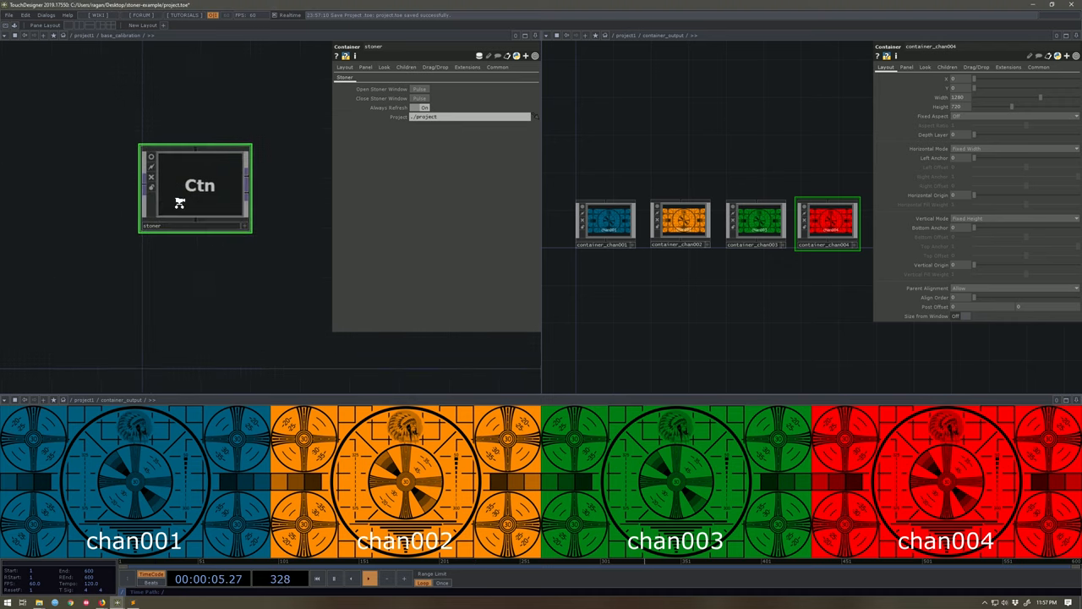
drag(194, 186, 200, 161)
text(base)
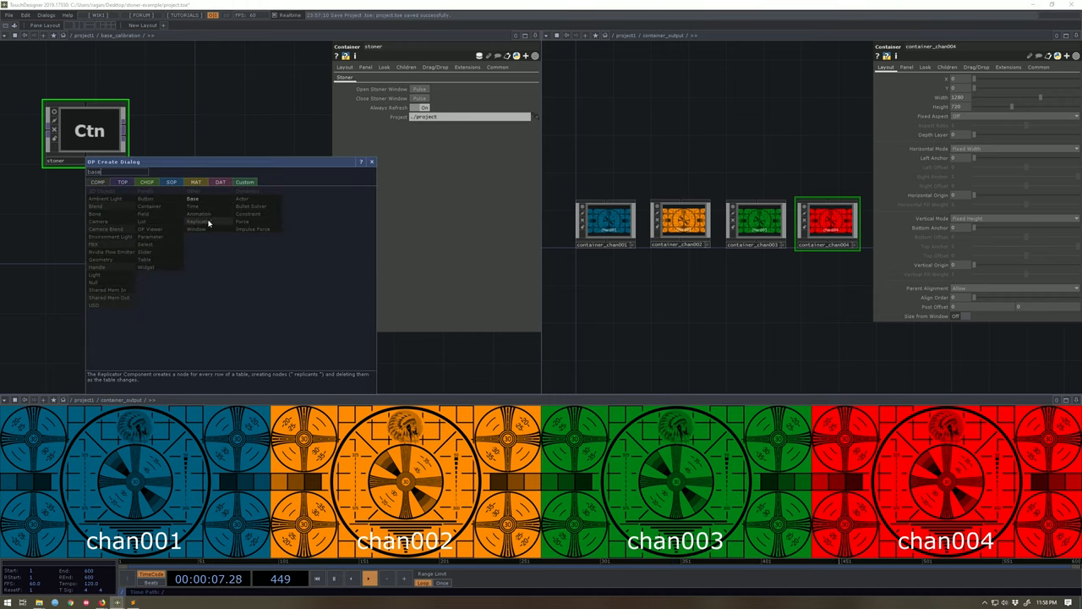
Step: Create Base COMP base_calibration_chan001 and begin adding an Anti Alias TOP after it
click(193, 197)
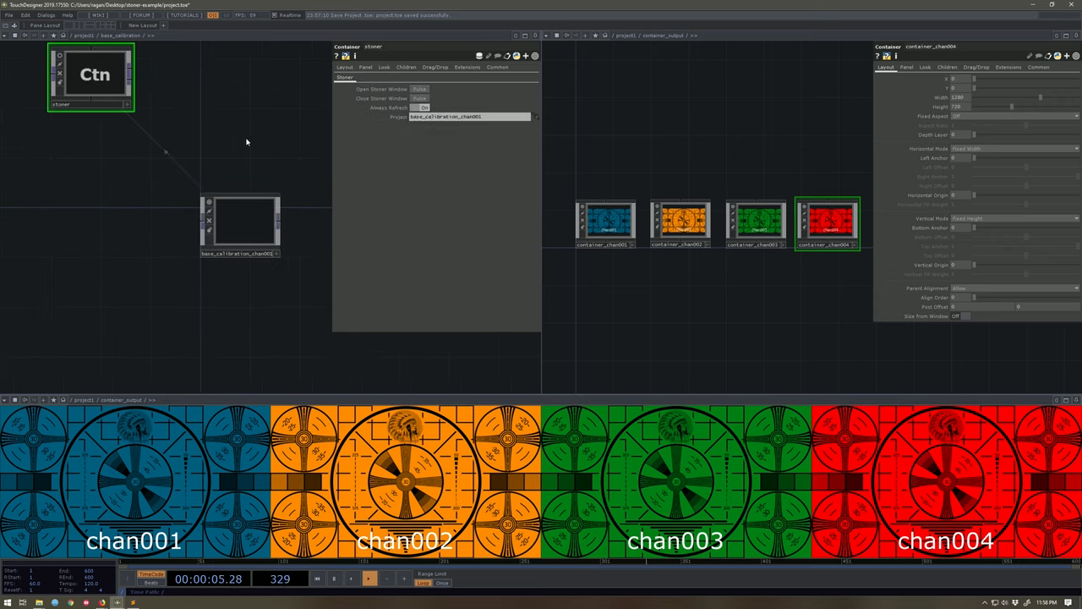
click(241, 224)
text(null)
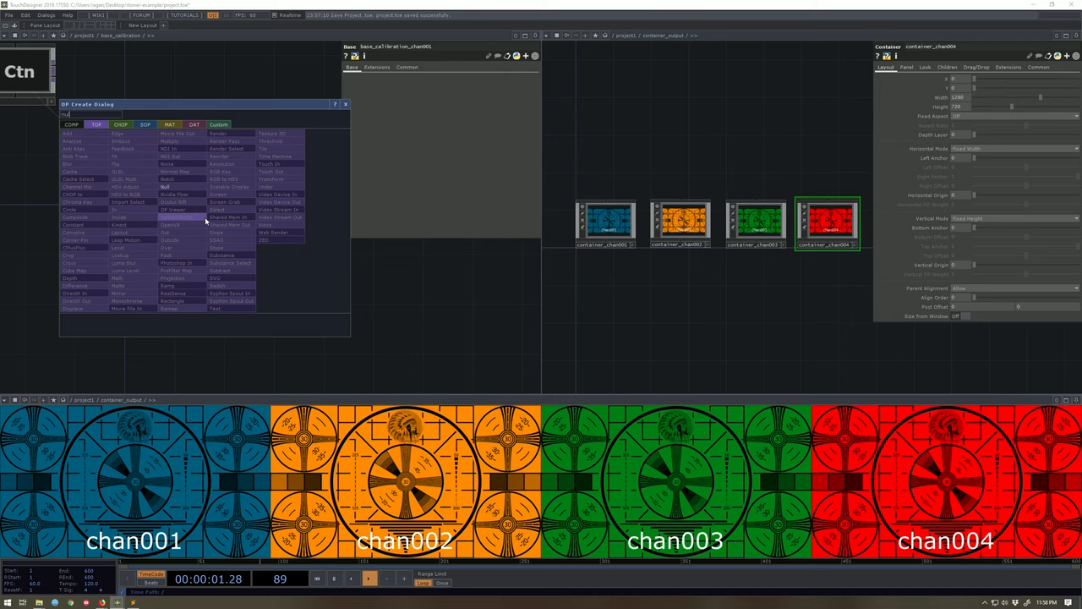
mouse_move(131, 149)
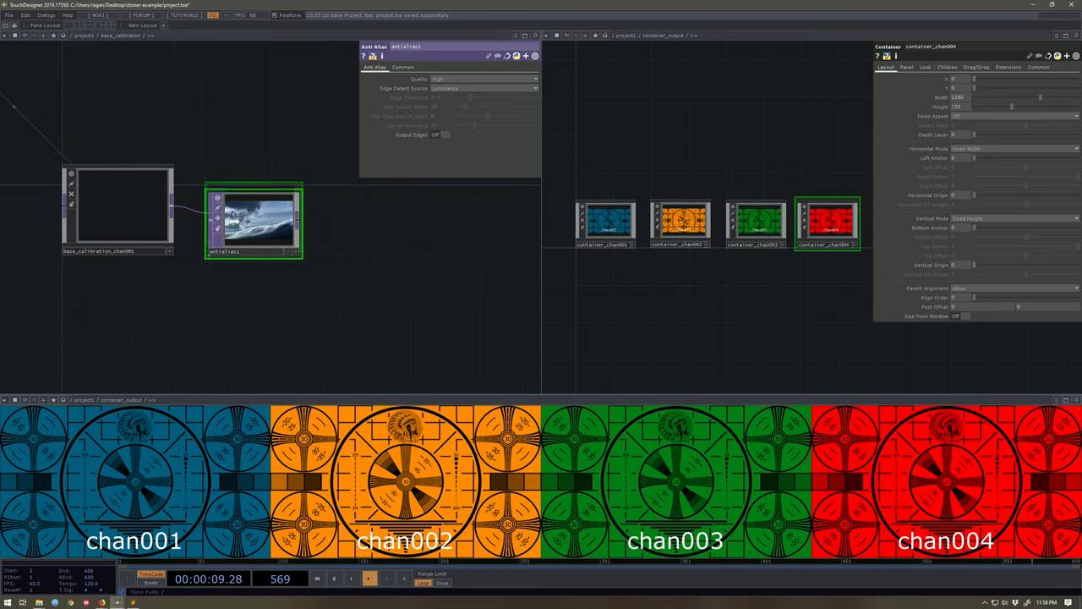
Step: Wrap the base in Select and Null TOPs and duplicate the chain through chan004
right_click(253, 219)
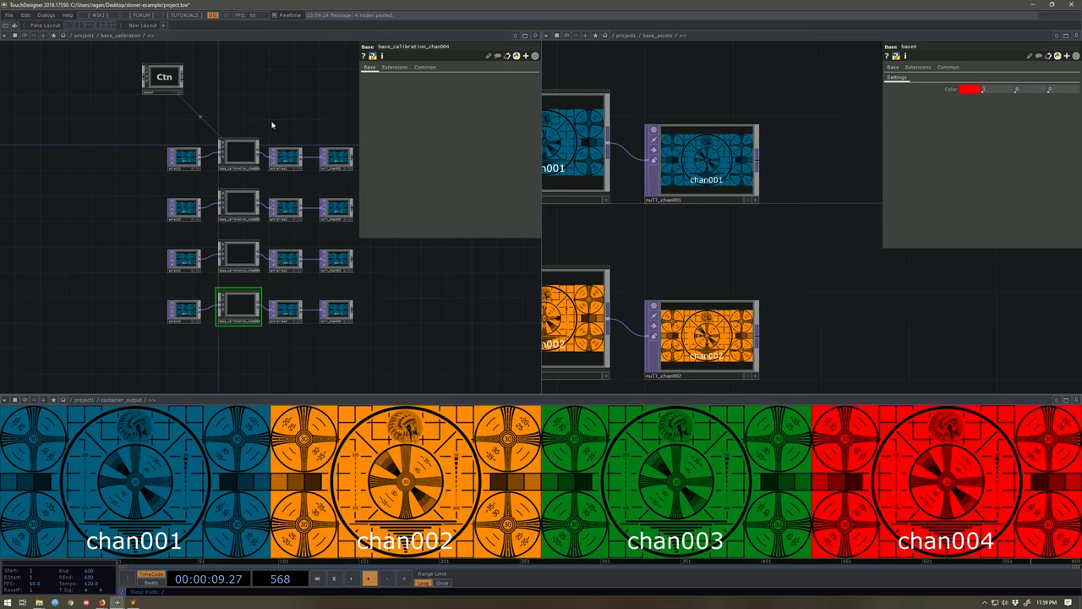
Step: Save, then point the Select TOPs at ../base_assets/null_chan001 through null_chan004
key(alt+tab)
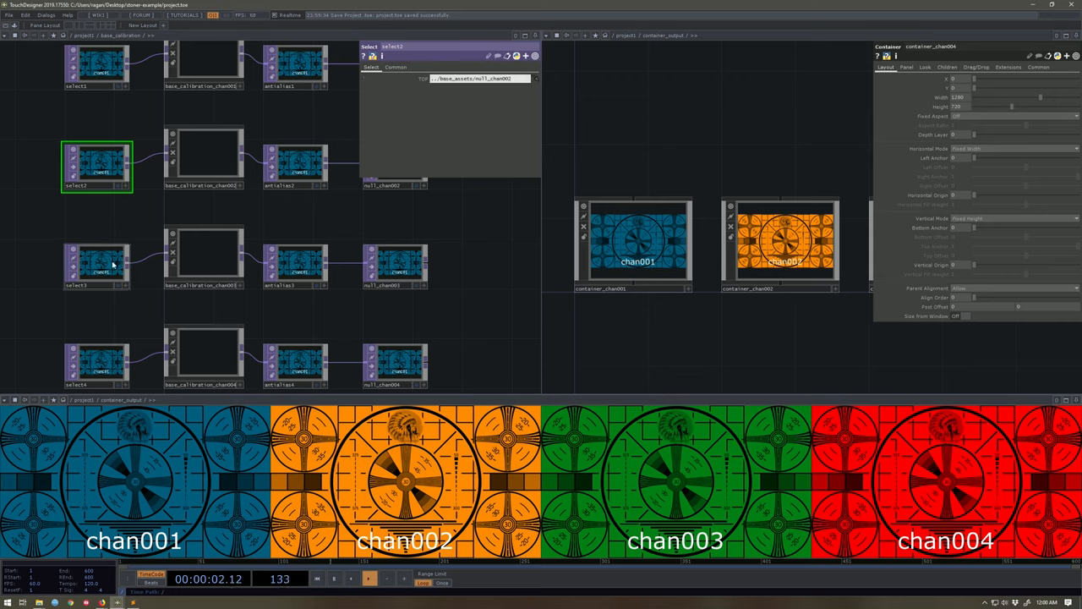
click(96, 265)
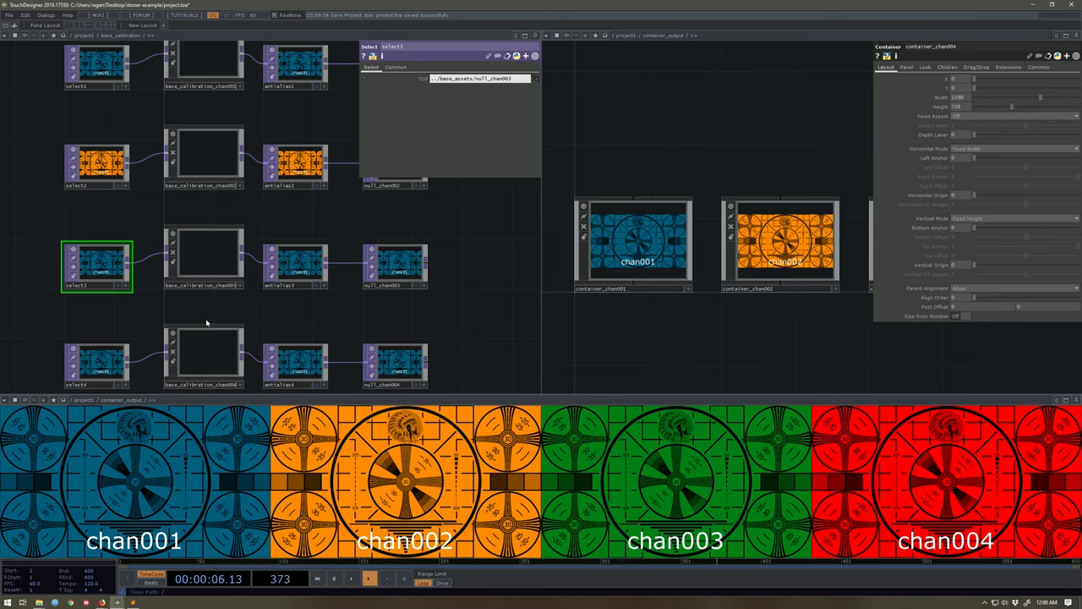
click(95, 365)
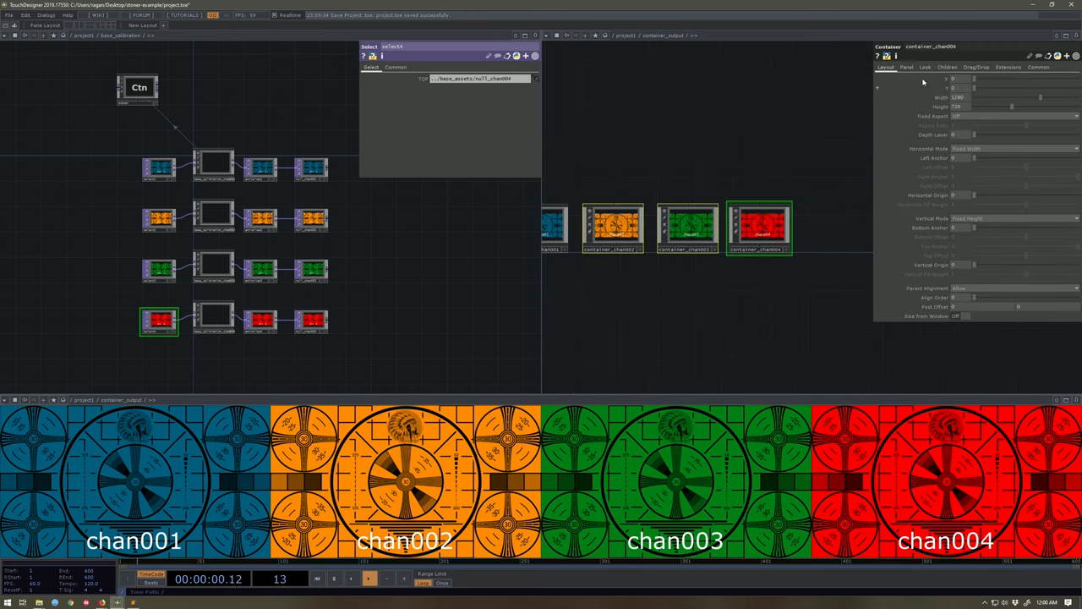
Step: Set container Background TOPs to /project1/base_calibration/null_chan00N, reaching the fourth container
click(908, 66)
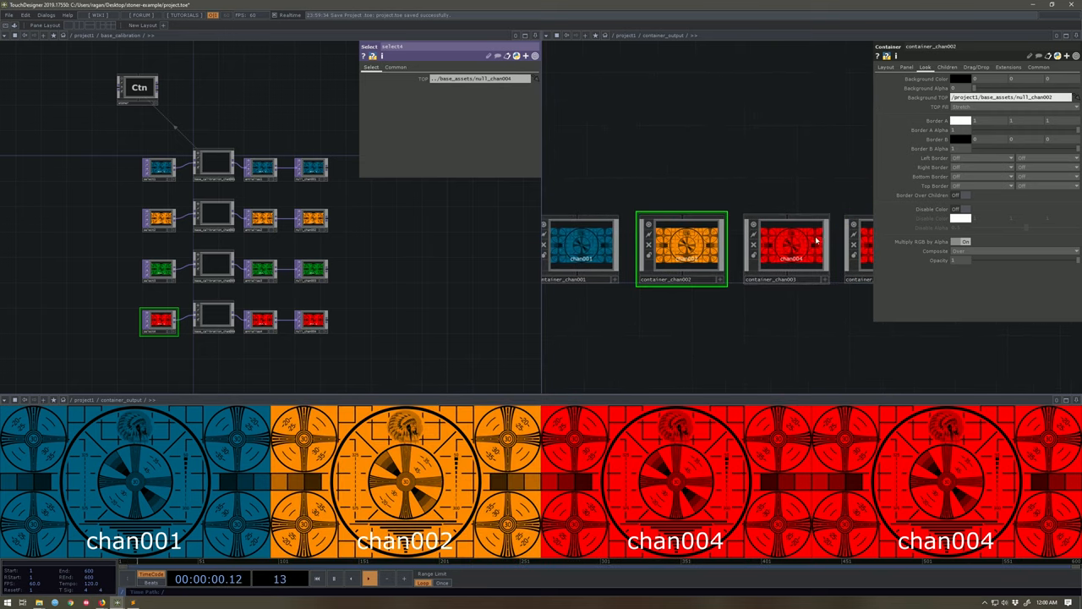
click(786, 245)
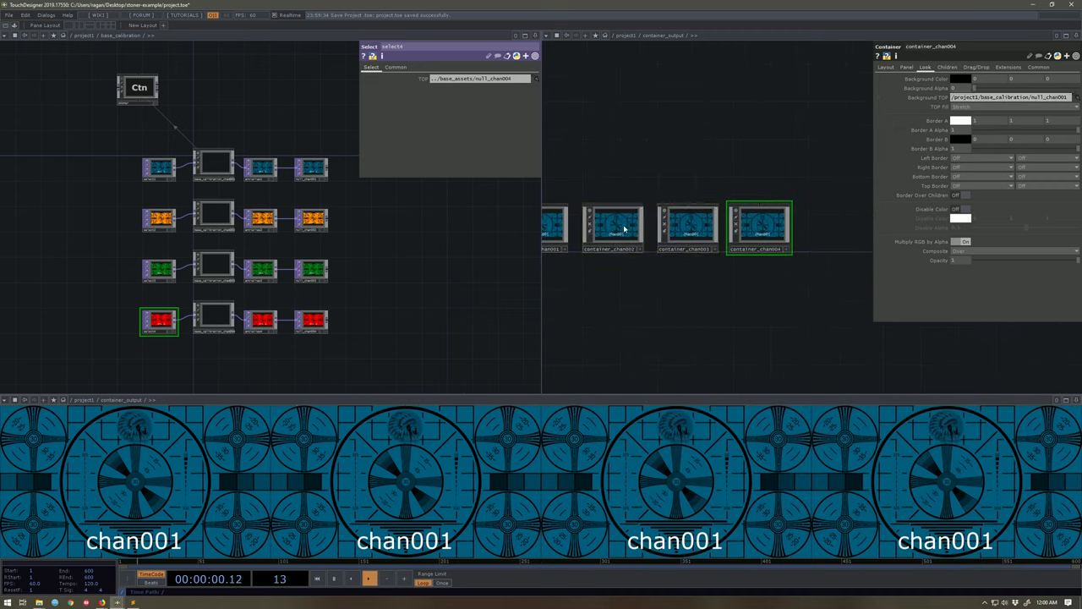
click(613, 224)
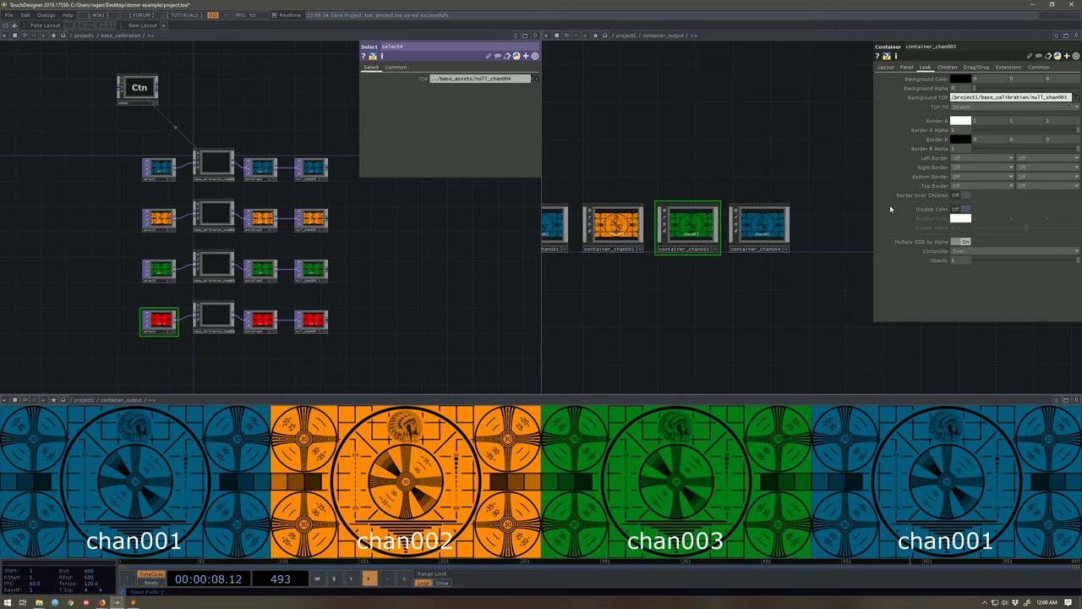
click(759, 226)
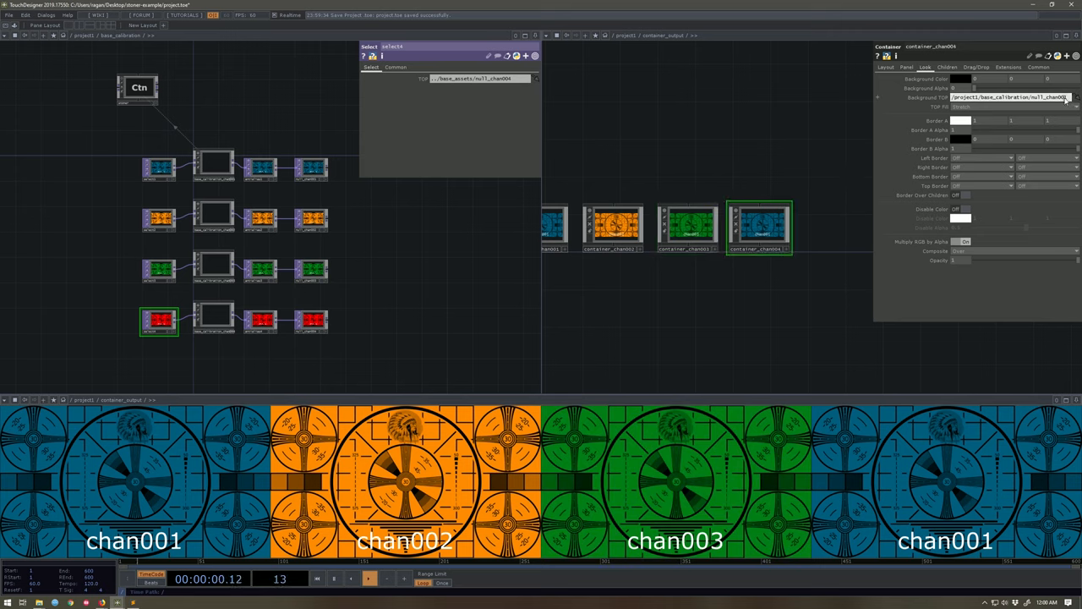